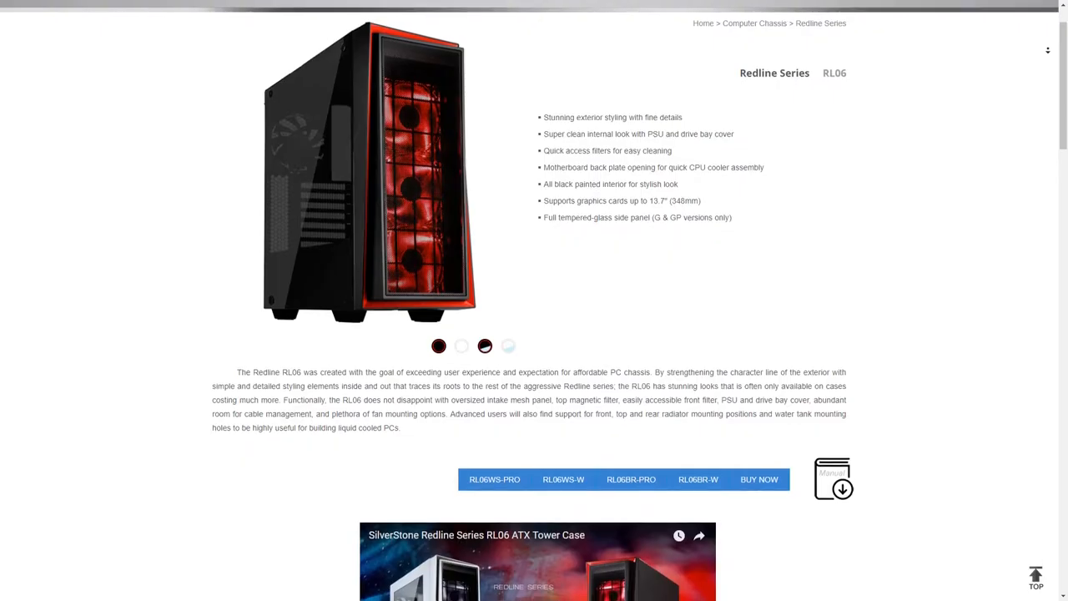
# - Scroll the RL06 page past the video and galleries to the Specifications table with model numbers and cooling details
pyautogui.scroll(-3)
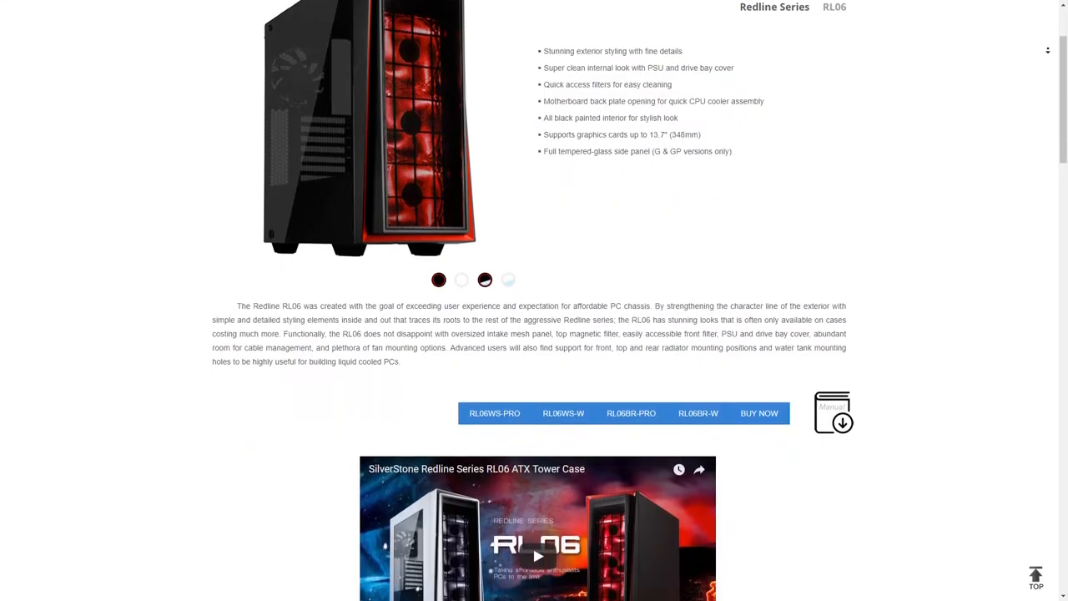
pyautogui.scroll(-3)
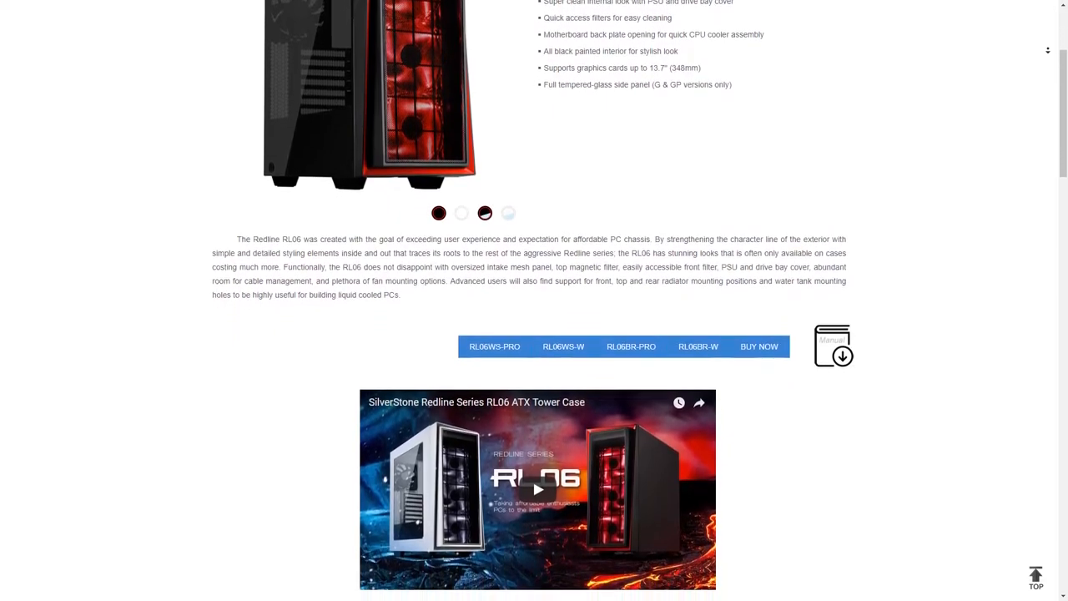
pyautogui.scroll(-3)
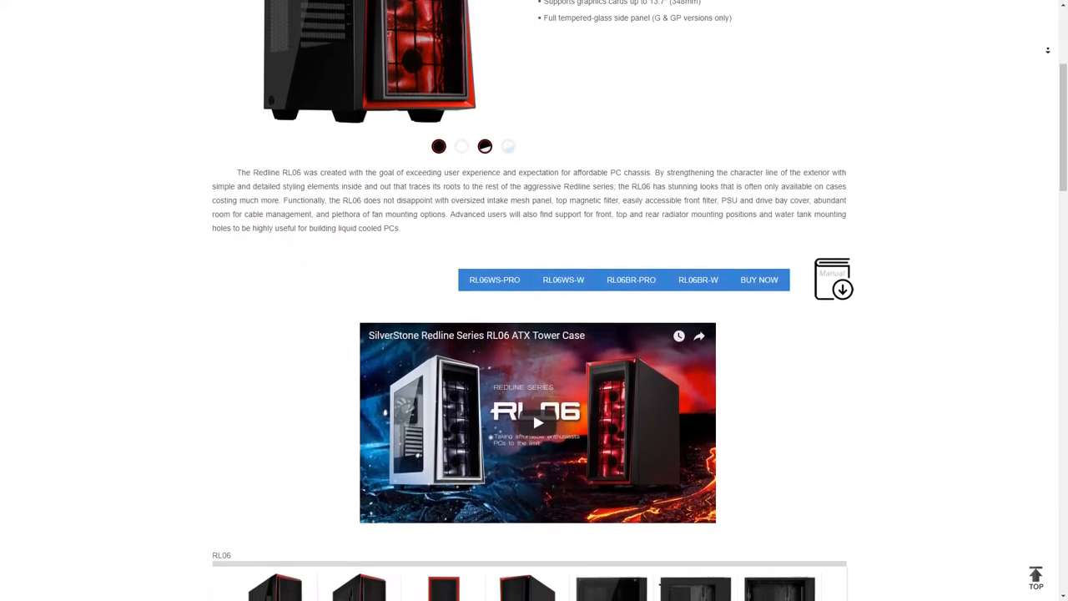
pyautogui.scroll(-3)
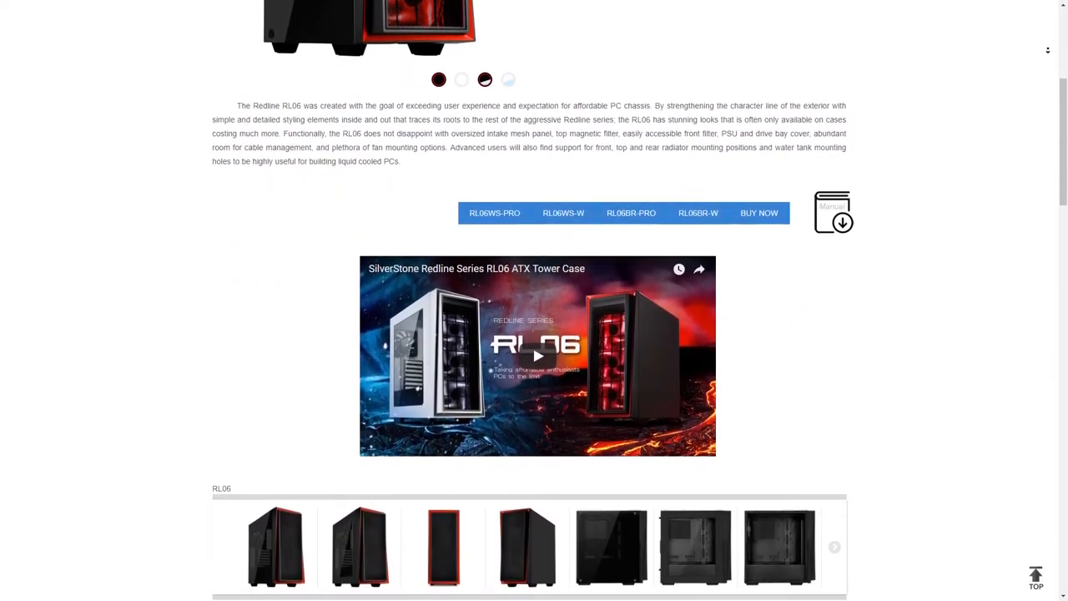
pyautogui.click(537, 355)
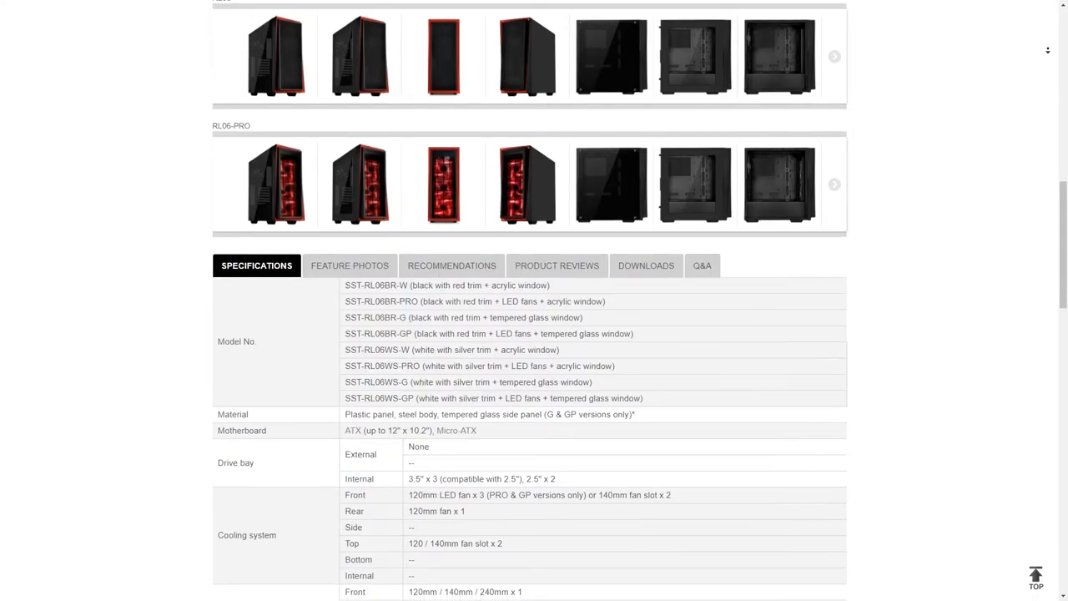
pyautogui.scroll(-3)
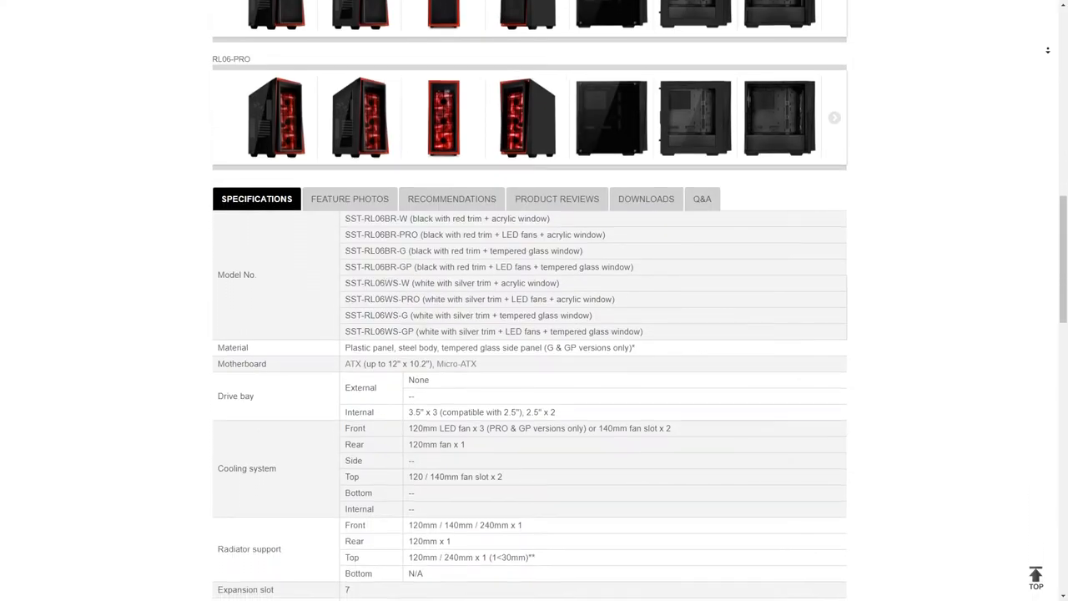
pyautogui.scroll(-3)
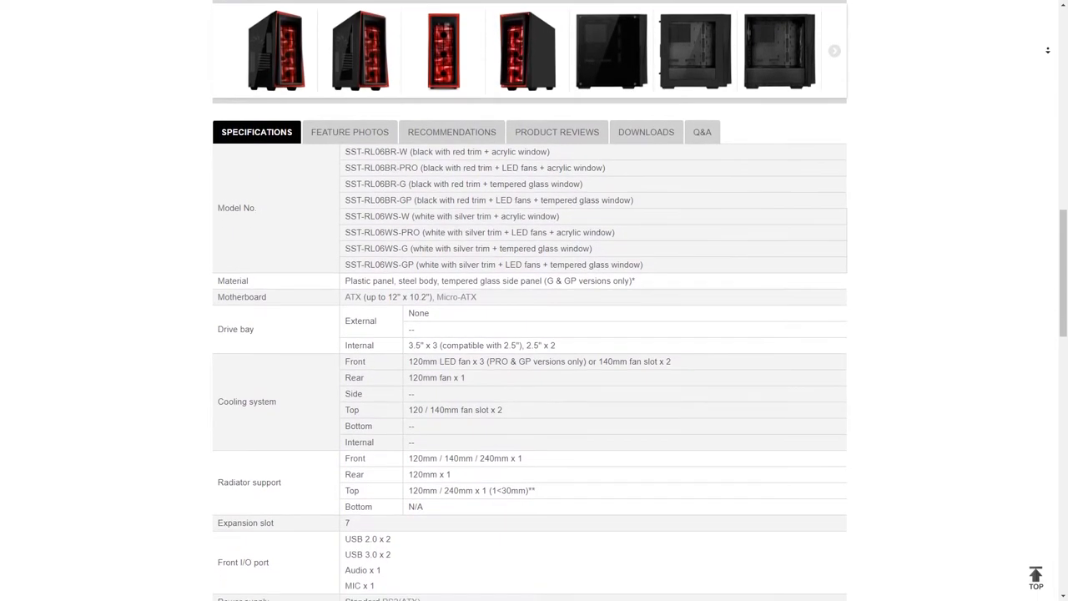